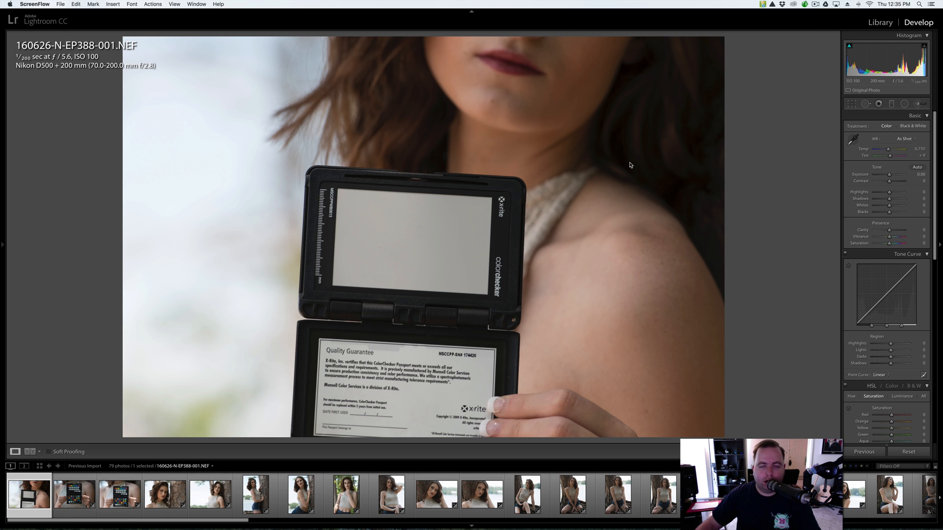
mouse_move(504, 203)
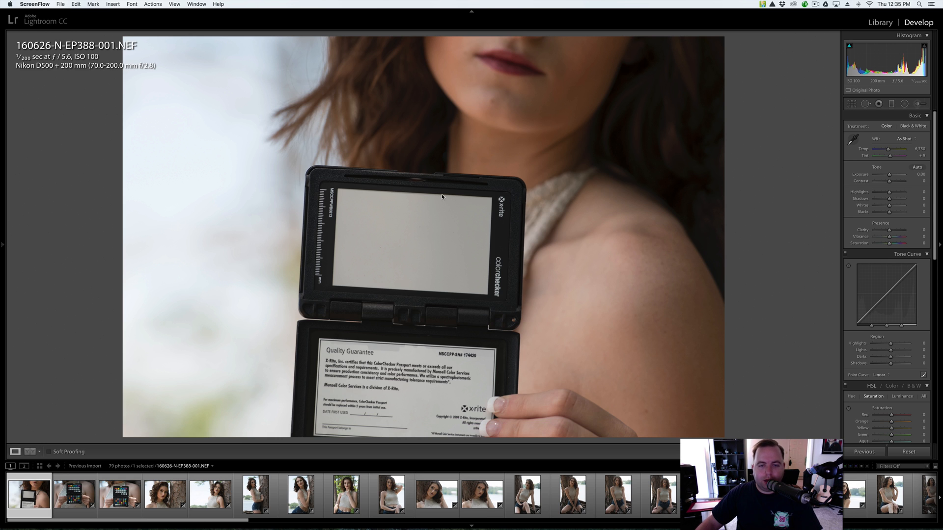
mouse_move(560, 223)
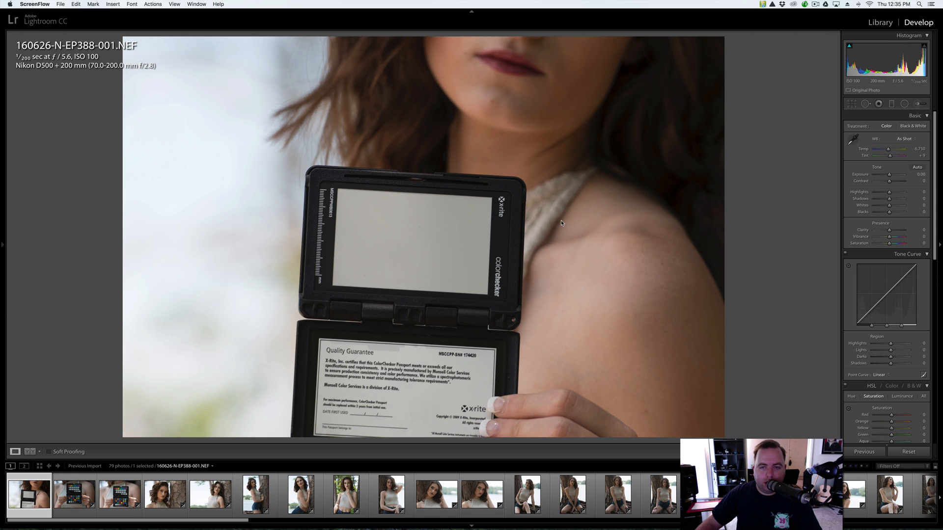
mouse_move(772, 213)
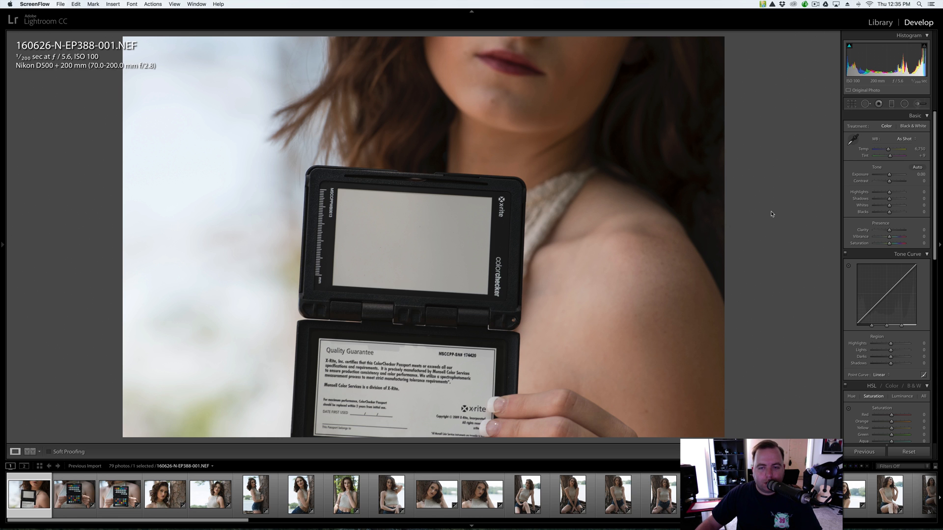
mouse_move(616, 198)
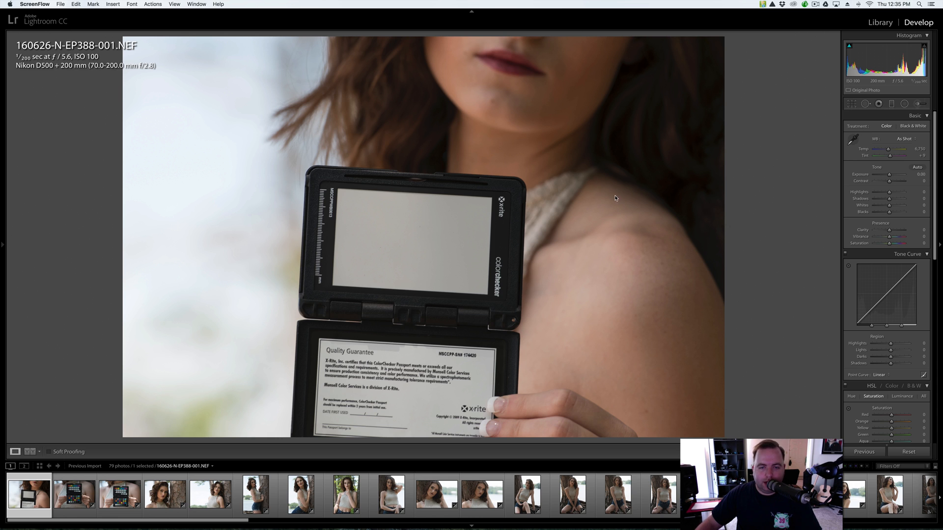
mouse_move(392, 271)
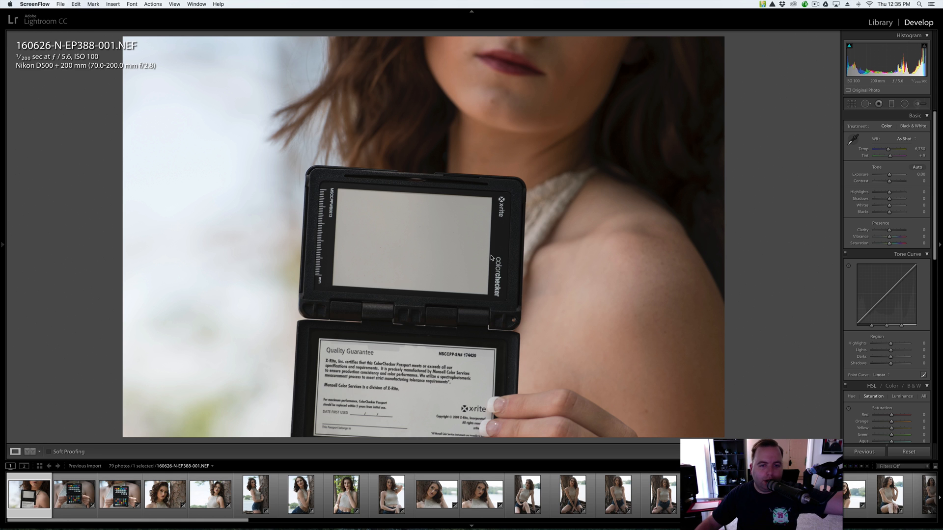
mouse_move(531, 271)
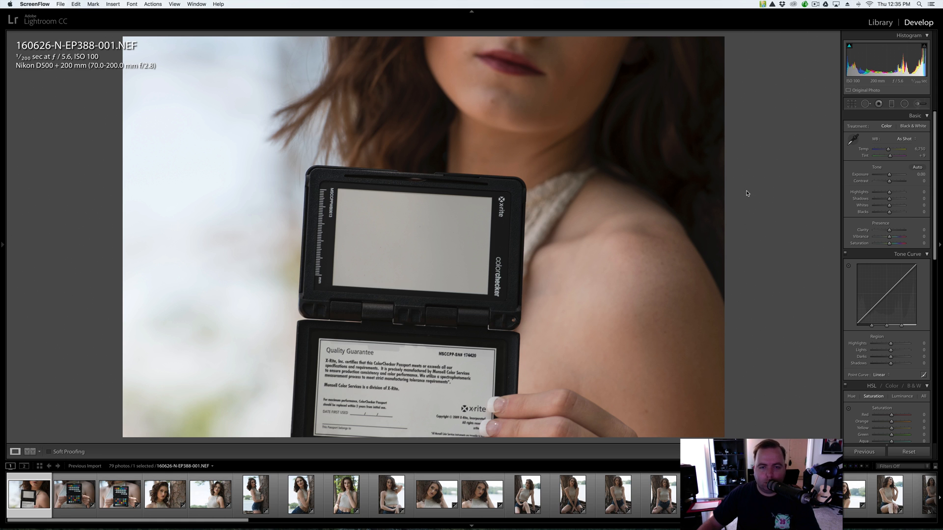
mouse_move(446, 153)
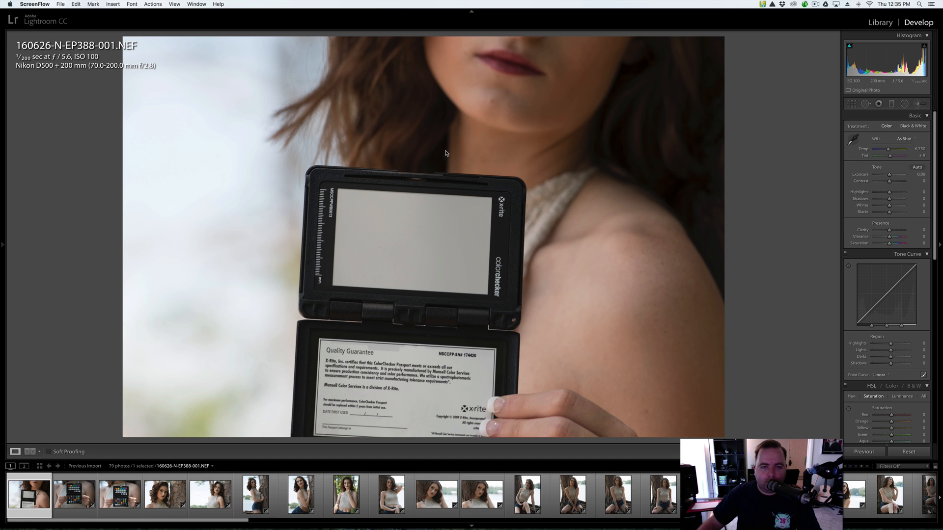
mouse_move(501, 269)
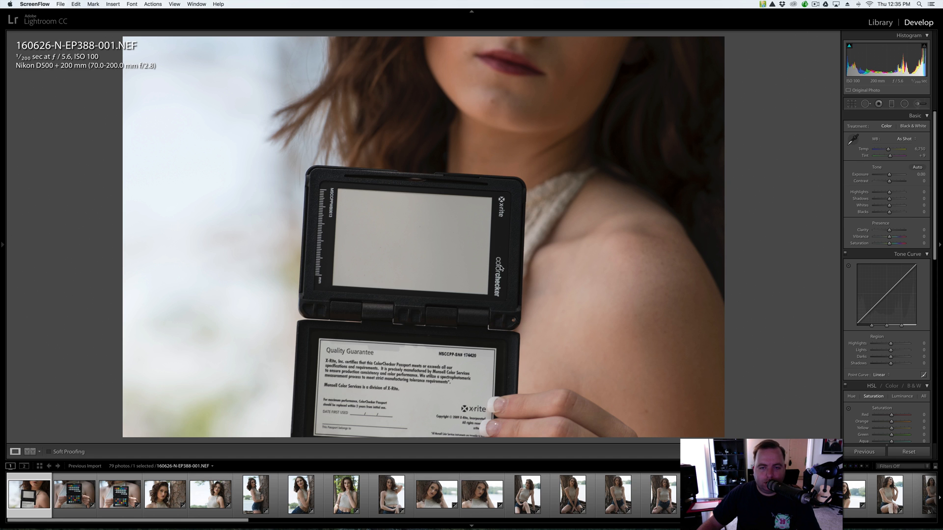
mouse_move(522, 295)
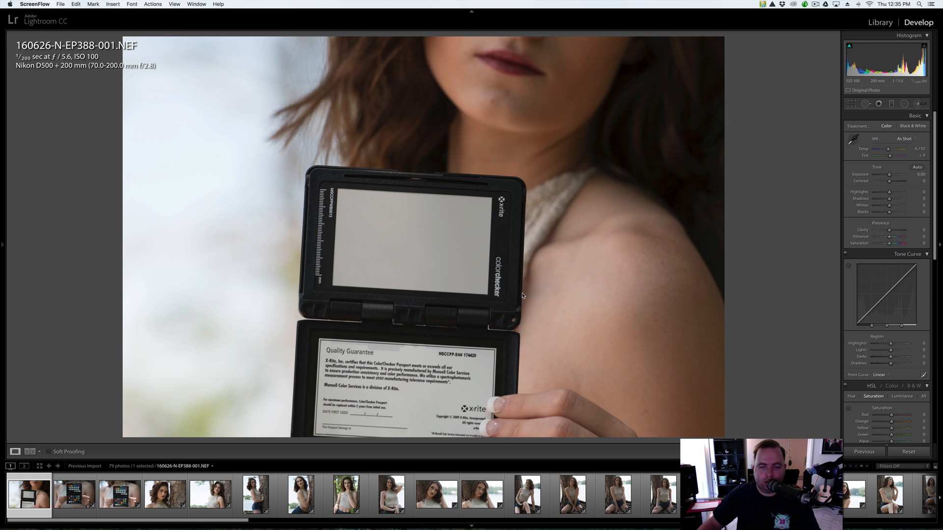
mouse_move(427, 139)
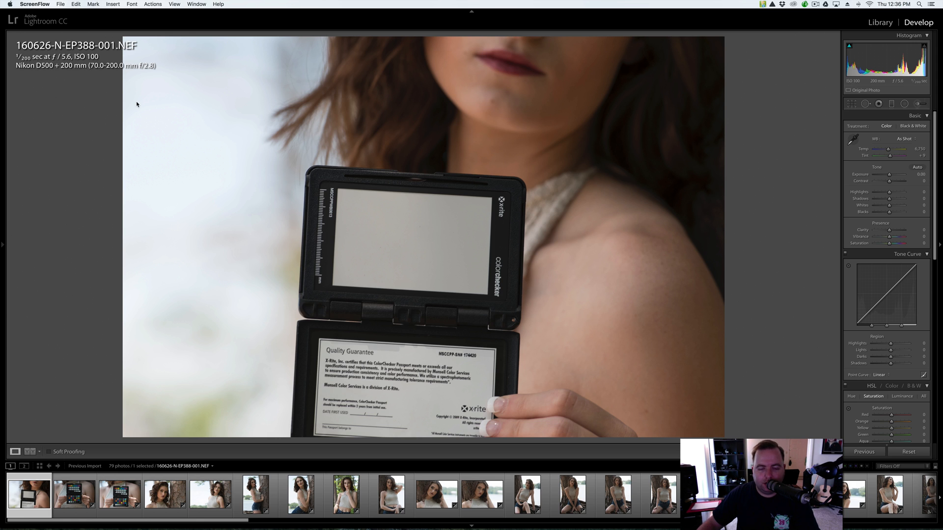
mouse_move(598, 173)
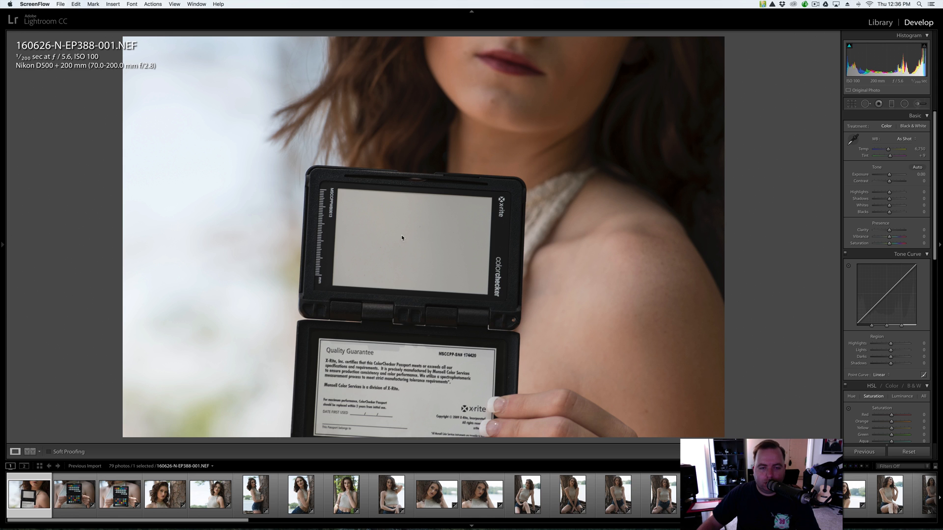
mouse_move(351, 188)
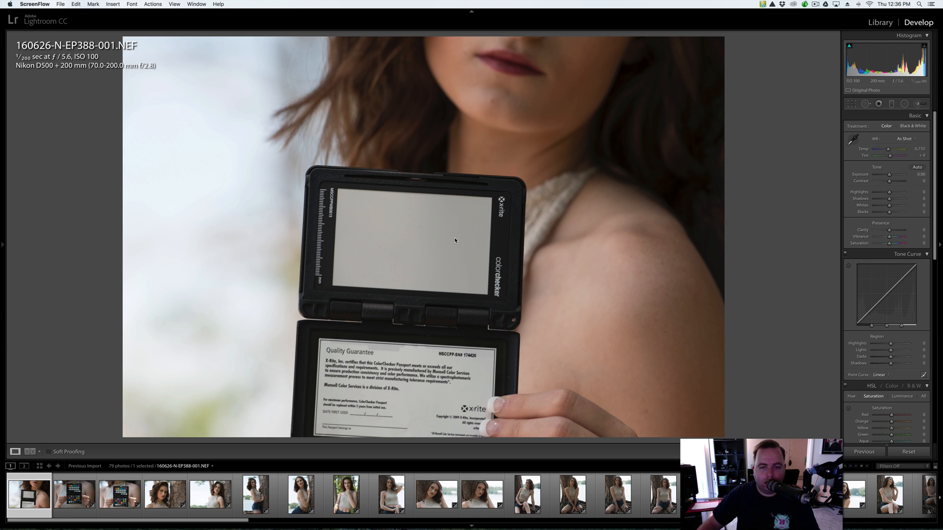
mouse_move(386, 245)
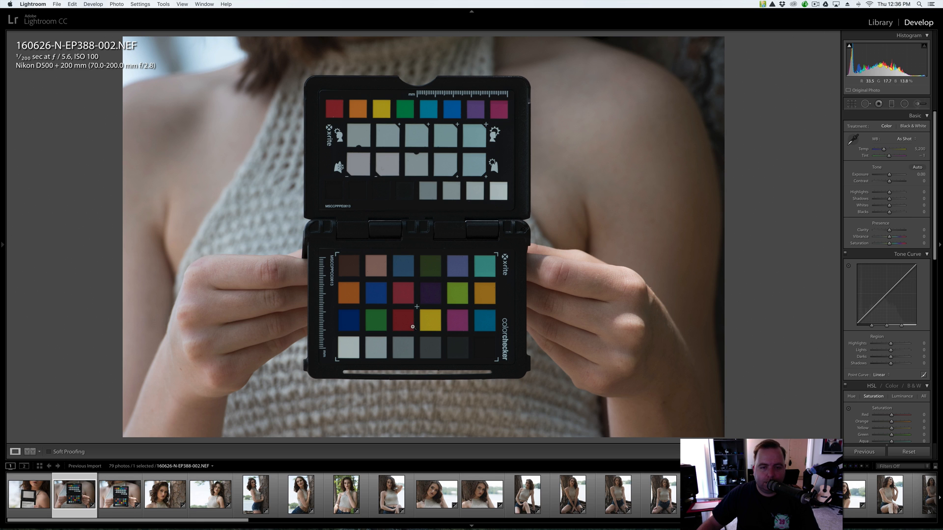
Flip between the gray-card portrait and the color checker chart, settling on the gray-card shot.
click(28, 494)
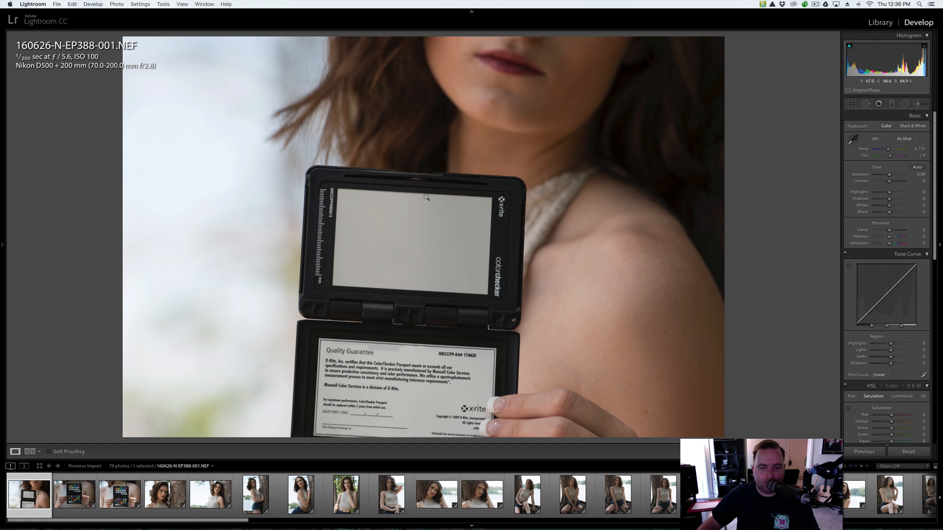
mouse_move(461, 226)
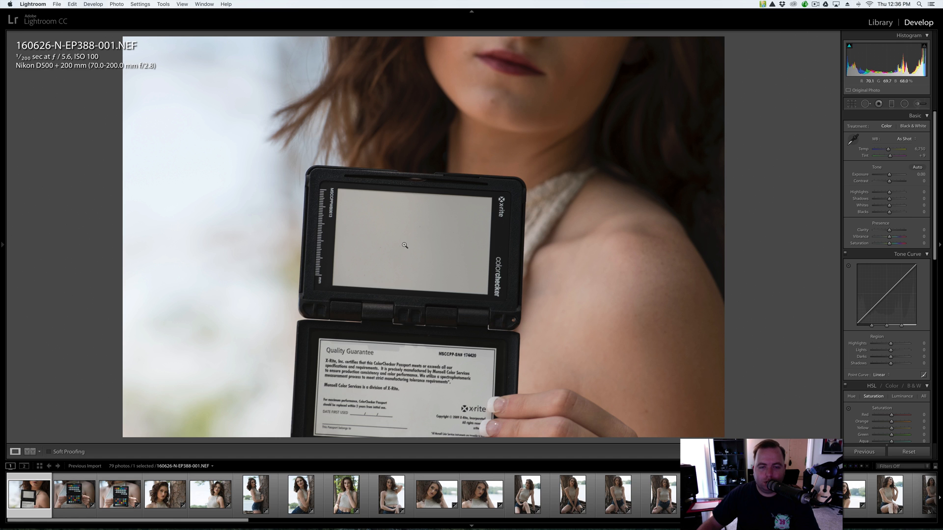
mouse_move(366, 252)
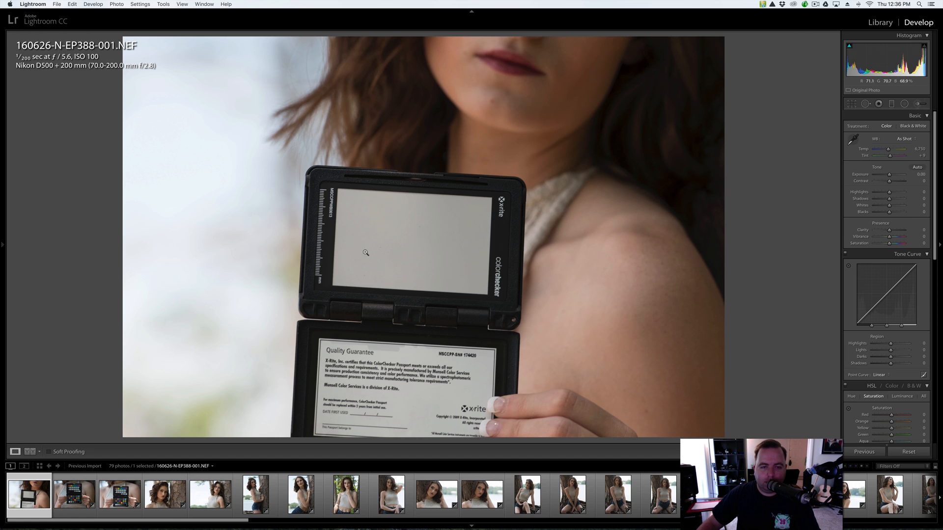
mouse_move(425, 256)
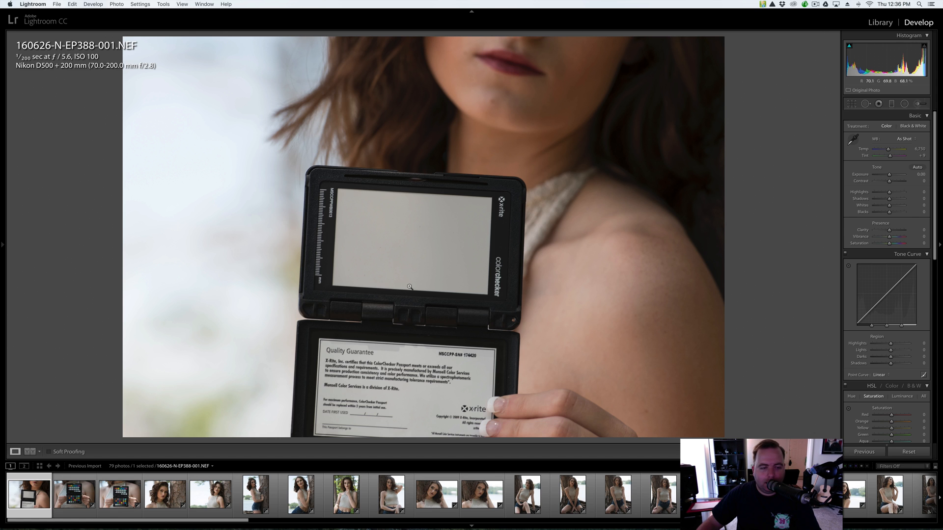
mouse_move(428, 224)
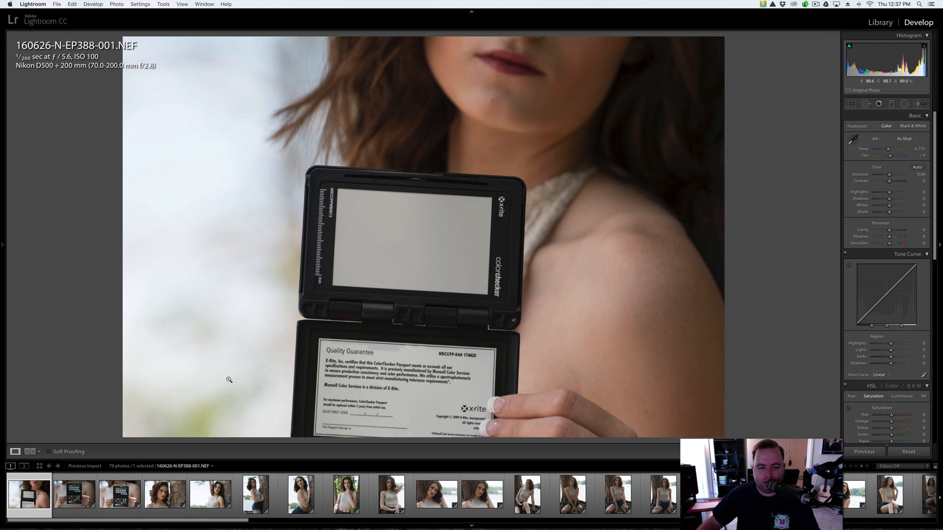
click(74, 494)
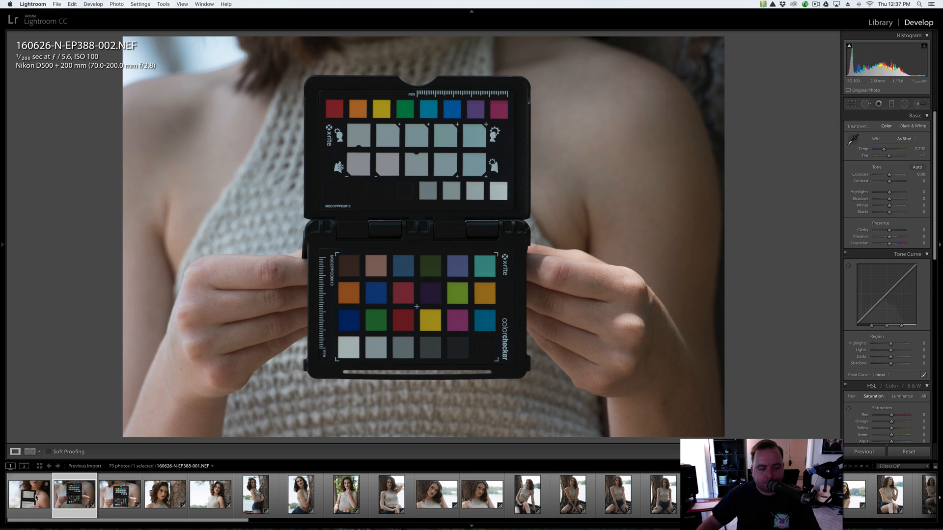
click(28, 494)
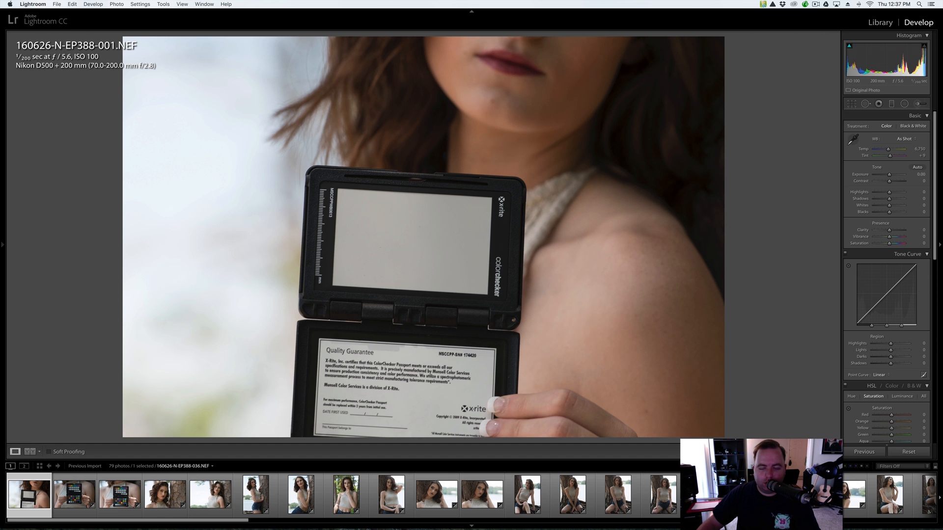
mouse_move(570, 293)
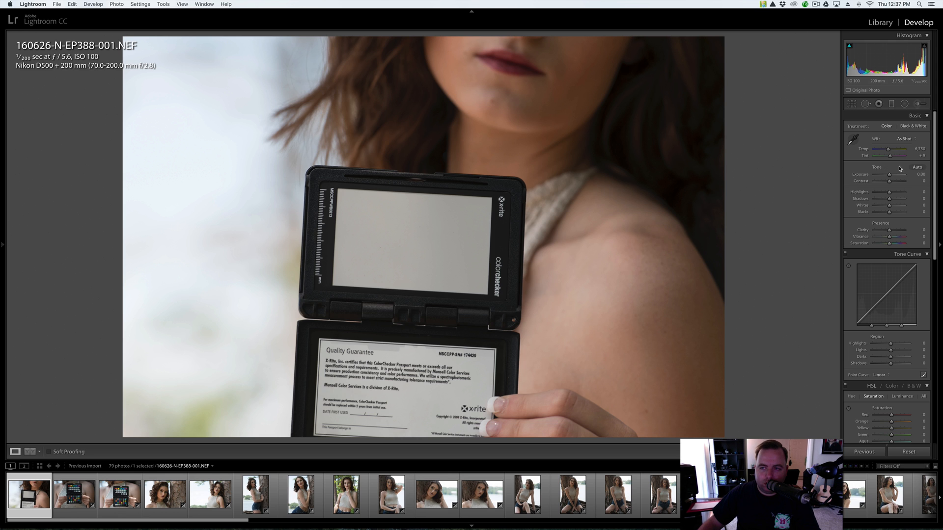
Apply the custom calibrated DNG camera profile in Camera Calibration.
scroll(down, 3)
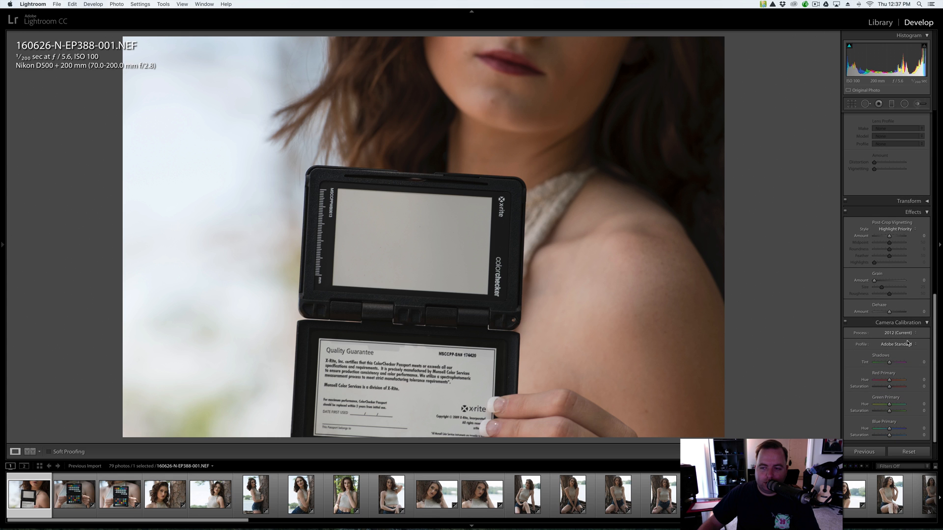
click(895, 344)
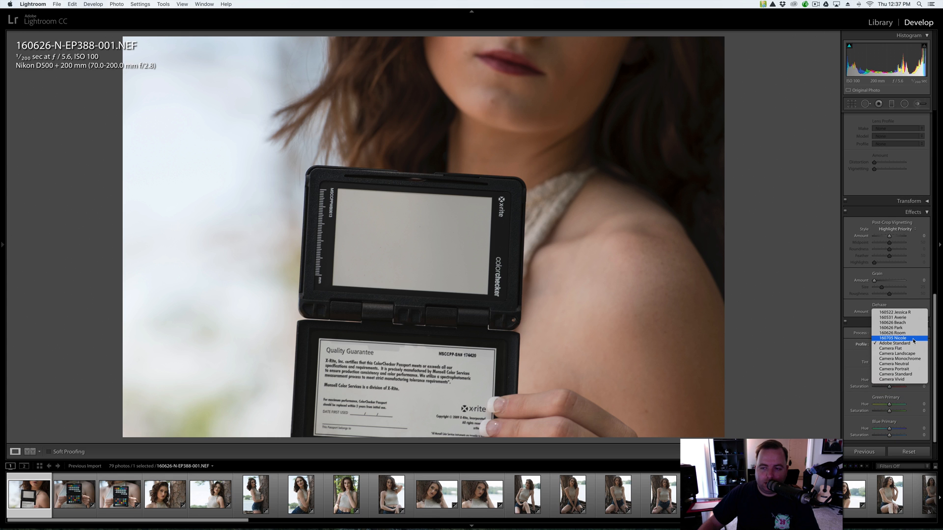
click(895, 343)
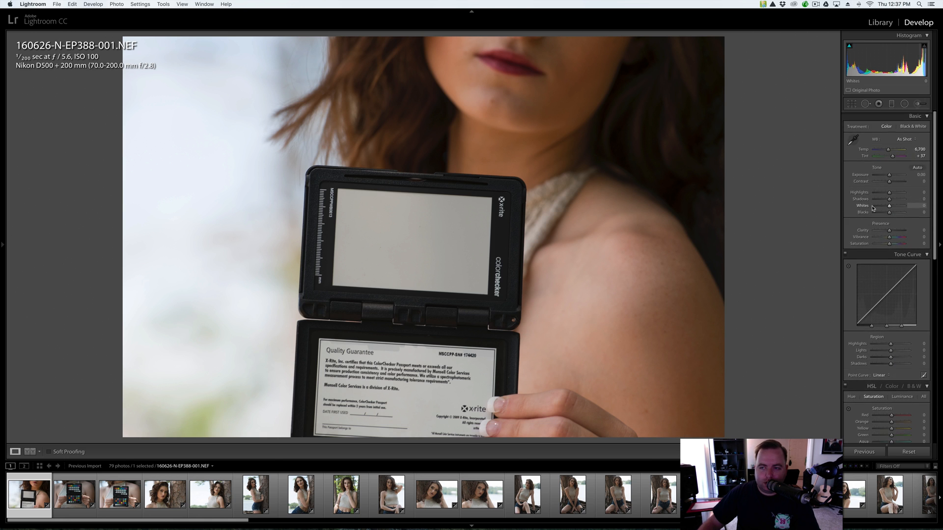
Sample white balance from the gray card, ending near temperature 6,250 and tint +38.
click(854, 139)
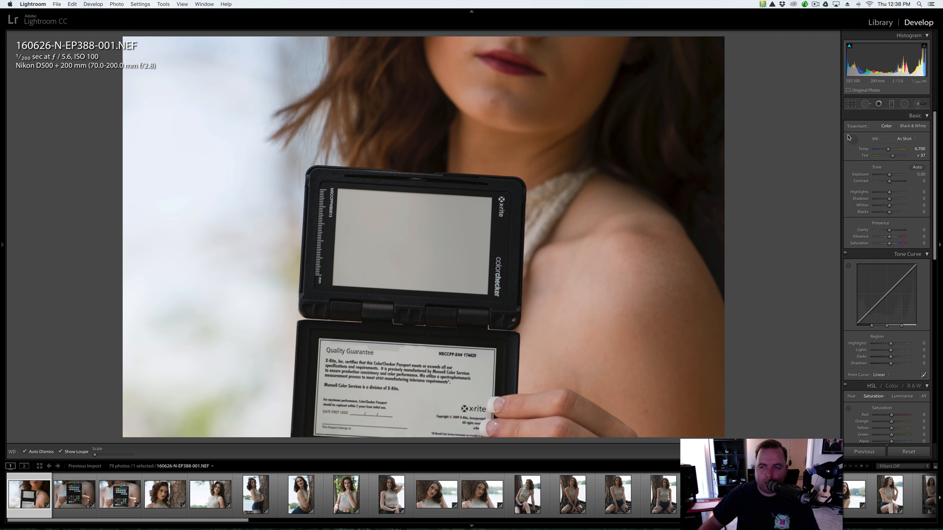
click(408, 231)
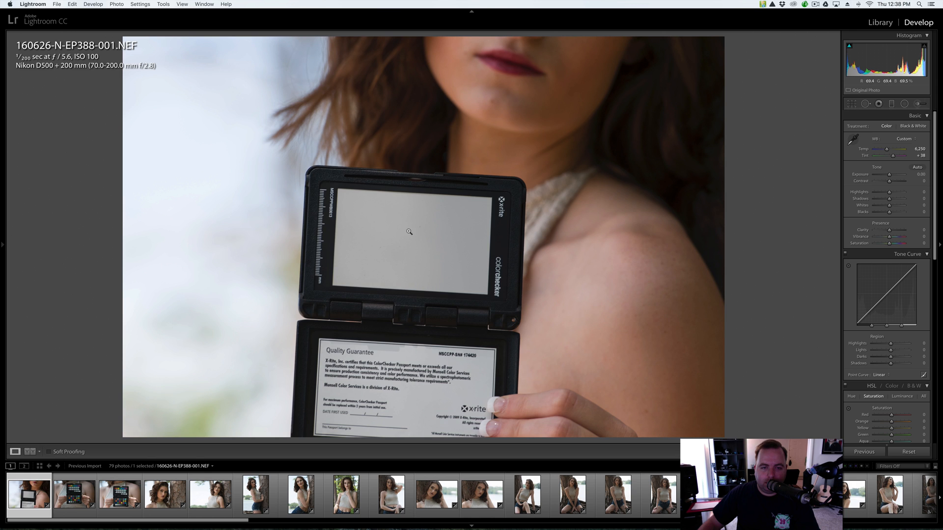
mouse_move(409, 227)
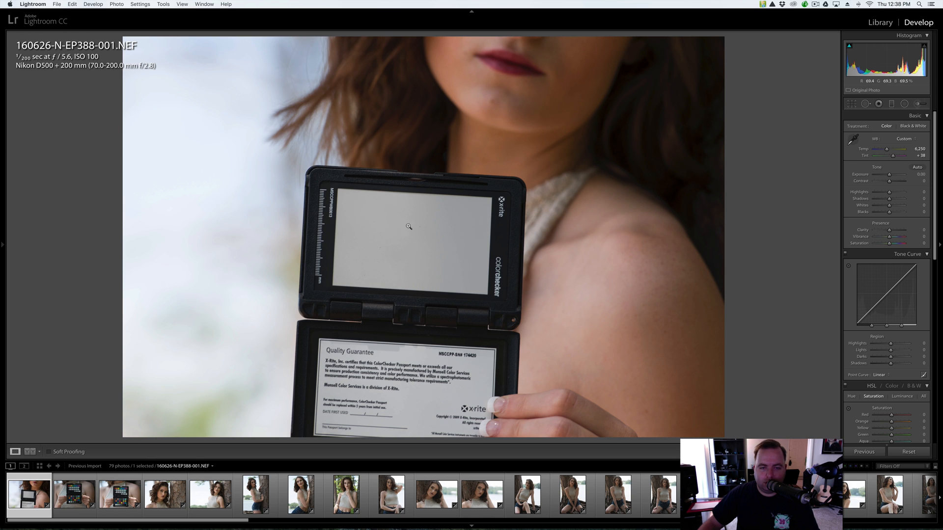
click(853, 138)
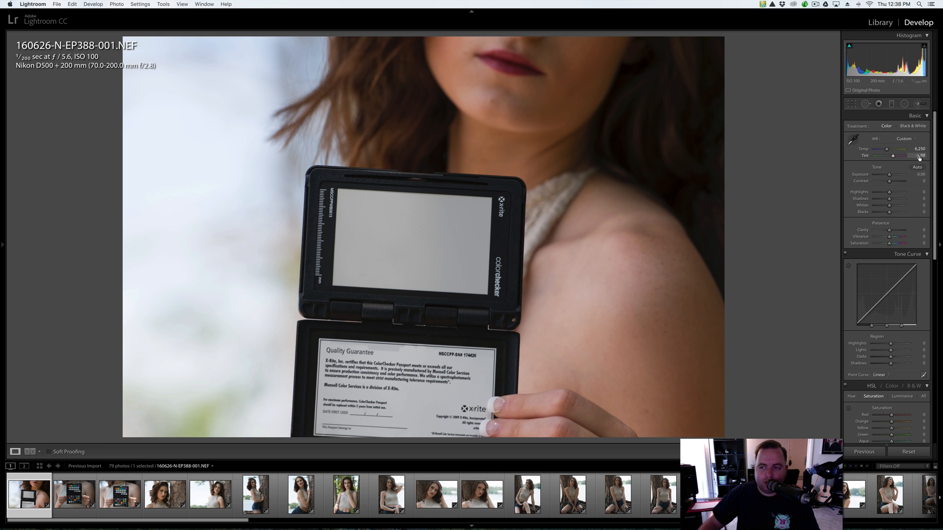
drag(911, 156, 901, 155)
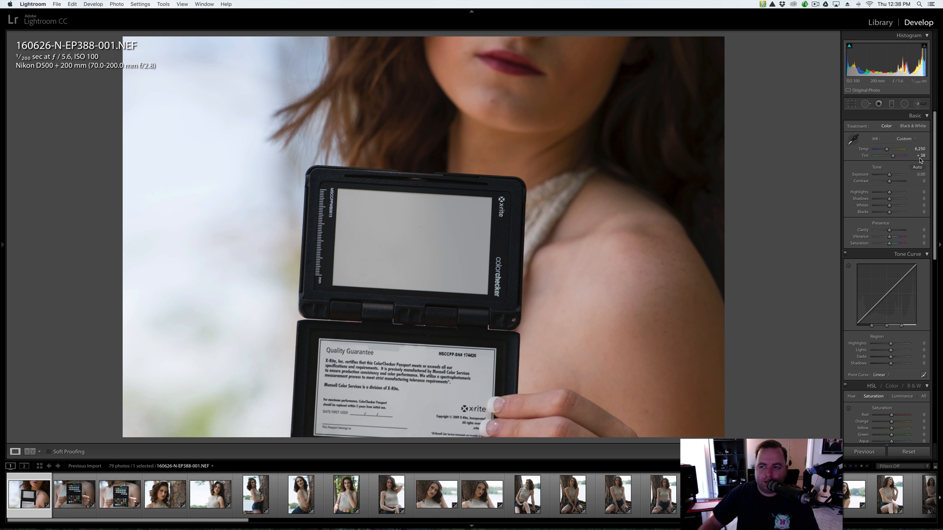
mouse_move(845, 173)
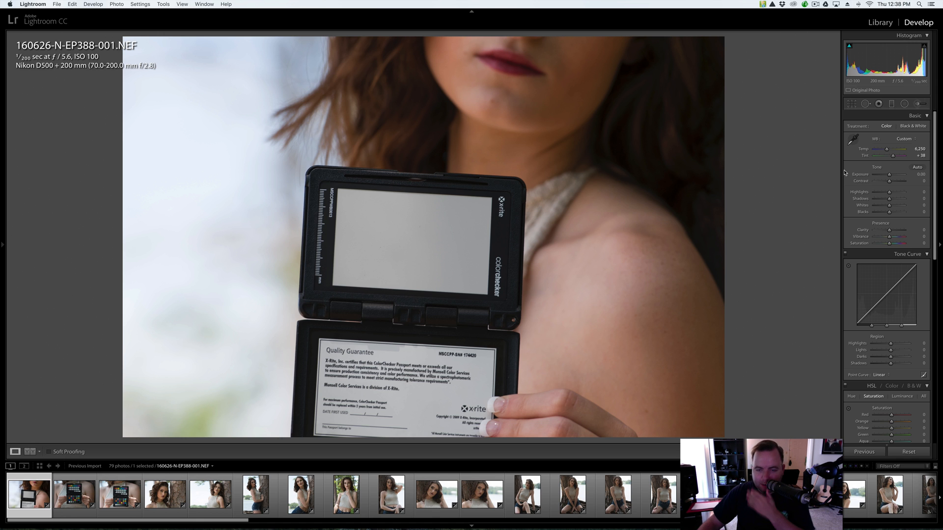
mouse_move(898, 340)
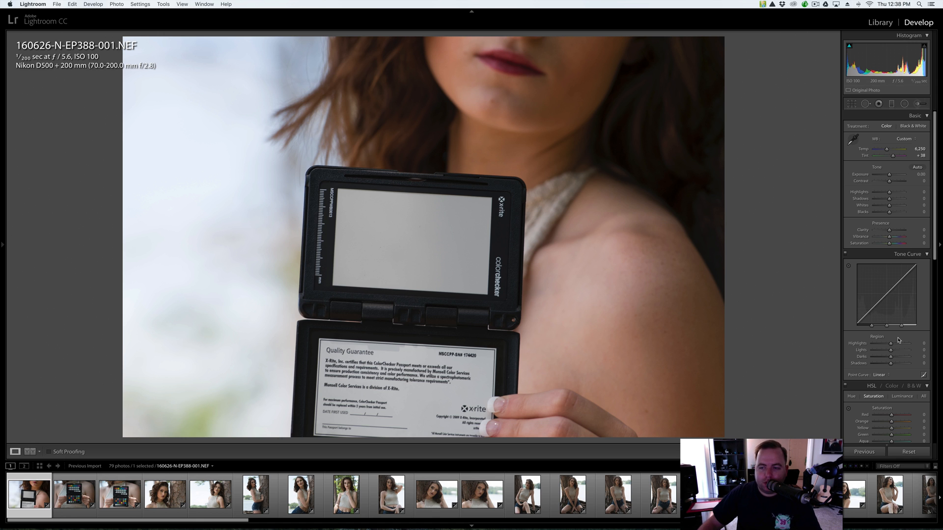
Enable lens profile corrections with Adobe's Nikon 70-200mm f/2.8 profile, toggling to compare.
scroll(down, 3)
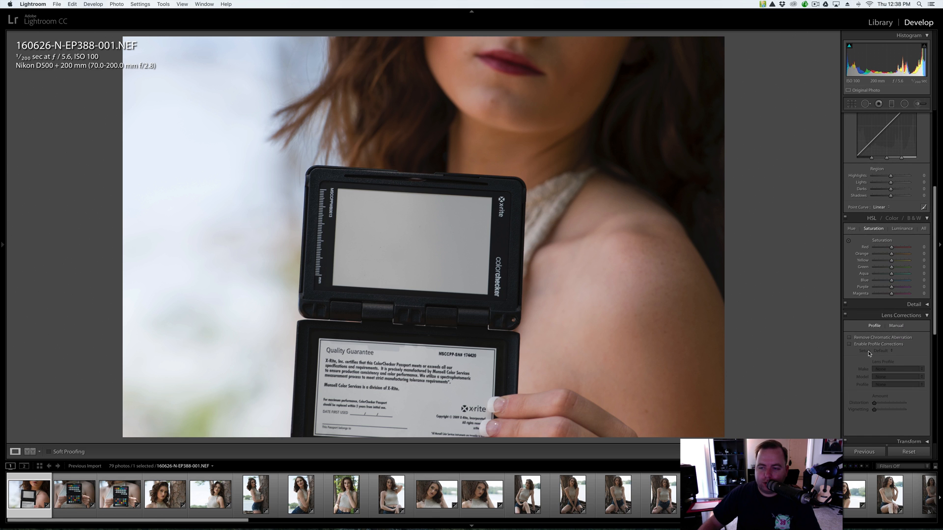
click(848, 343)
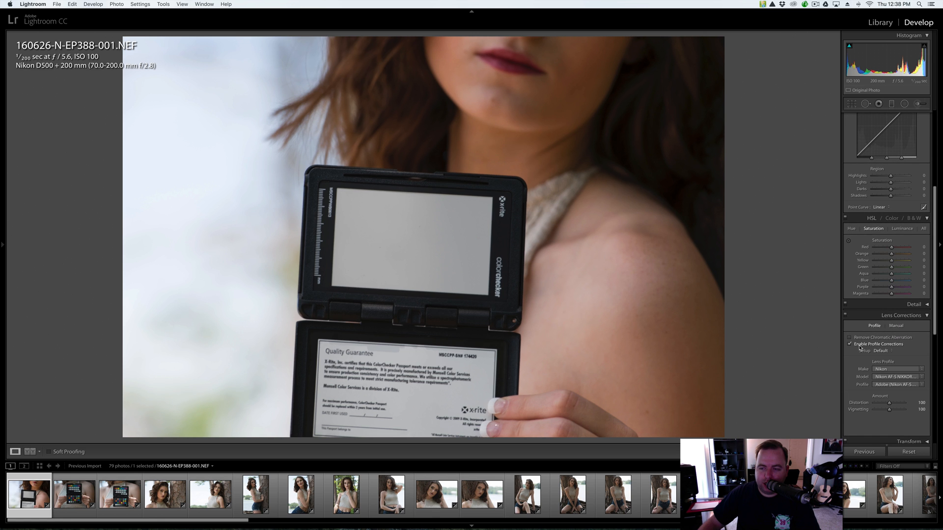
click(849, 344)
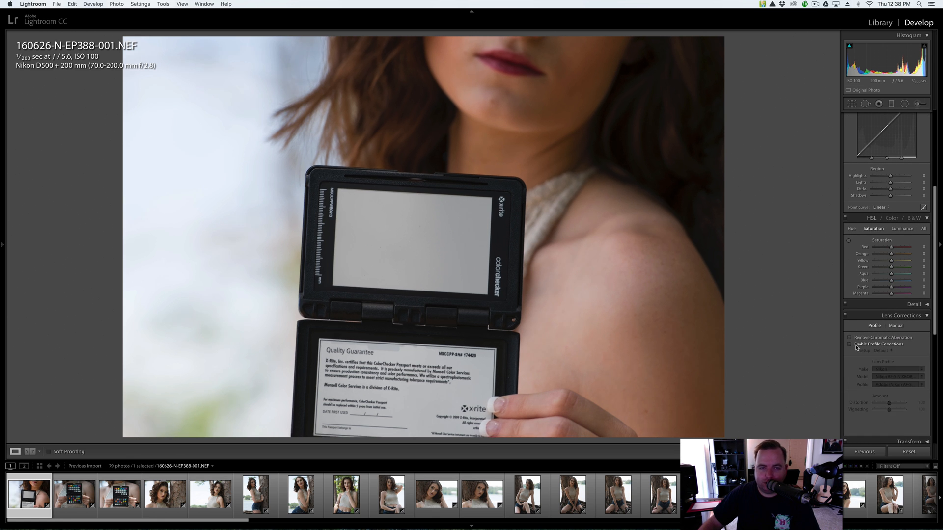
click(849, 344)
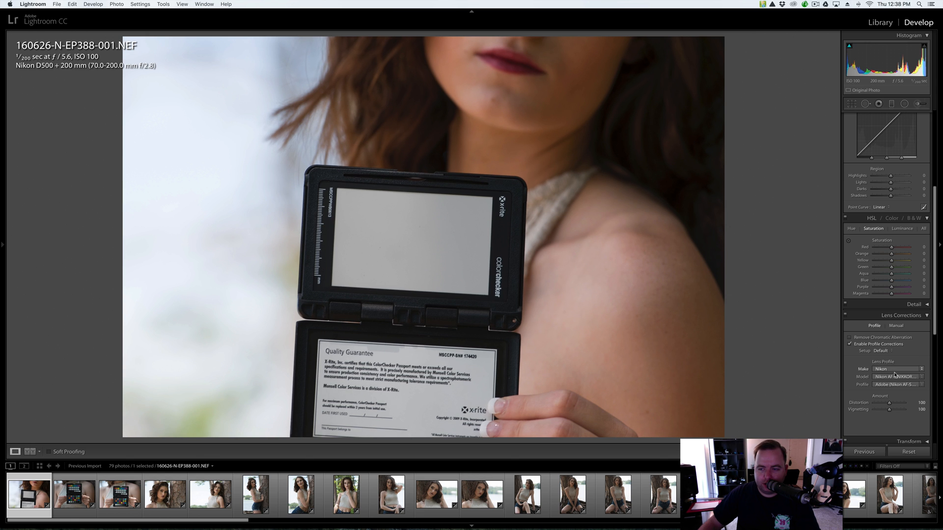
click(899, 376)
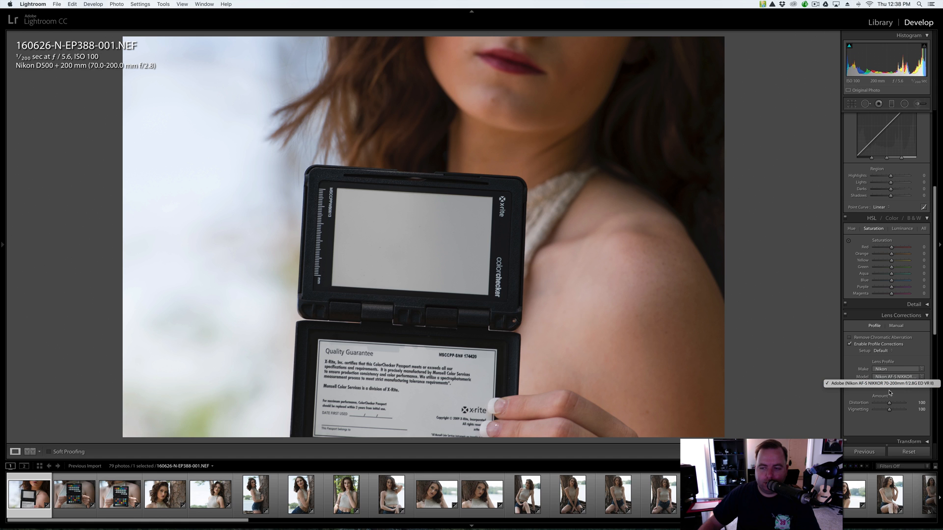
click(883, 384)
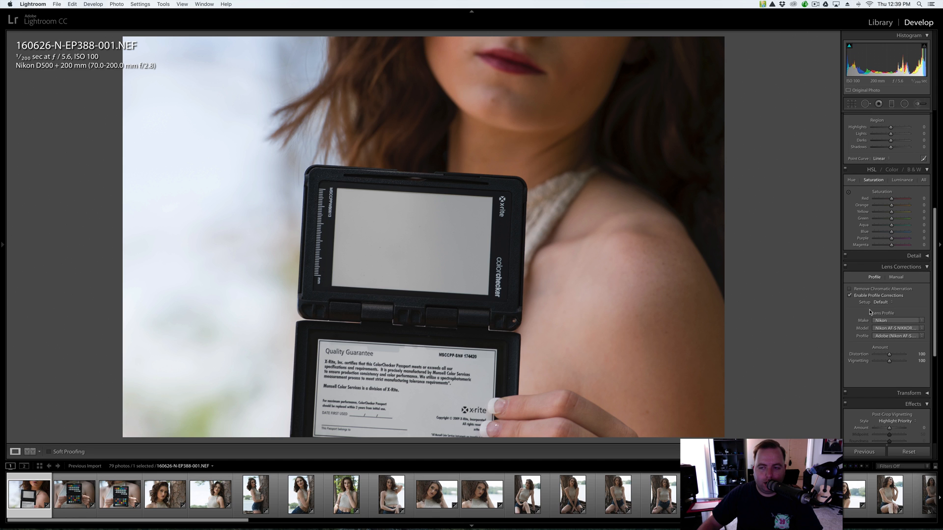
Synchronize the gray-card photo's develop settings across all 61 selected outdoor photos.
click(75, 494)
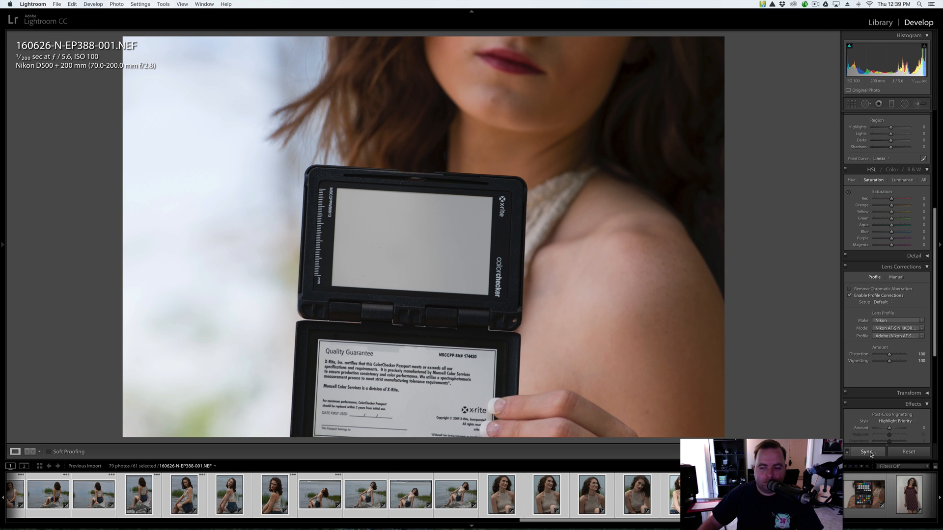
click(867, 452)
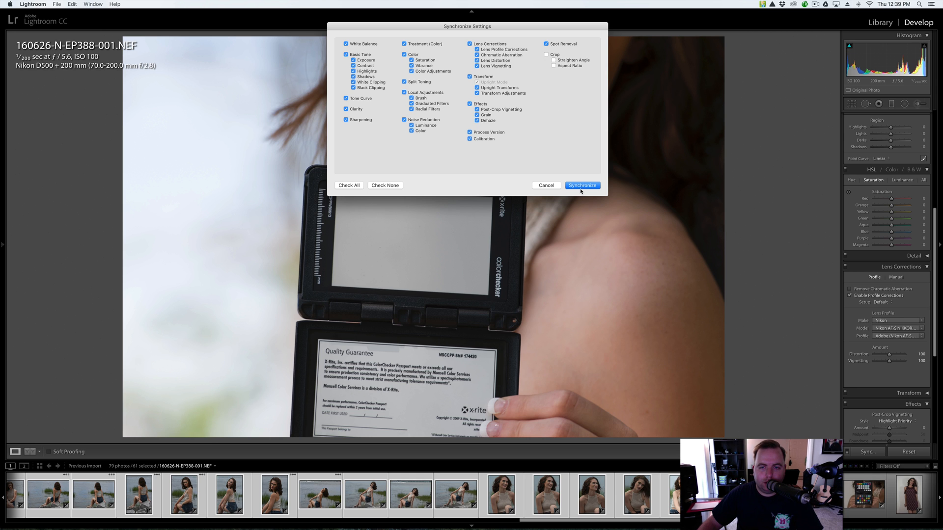
click(581, 186)
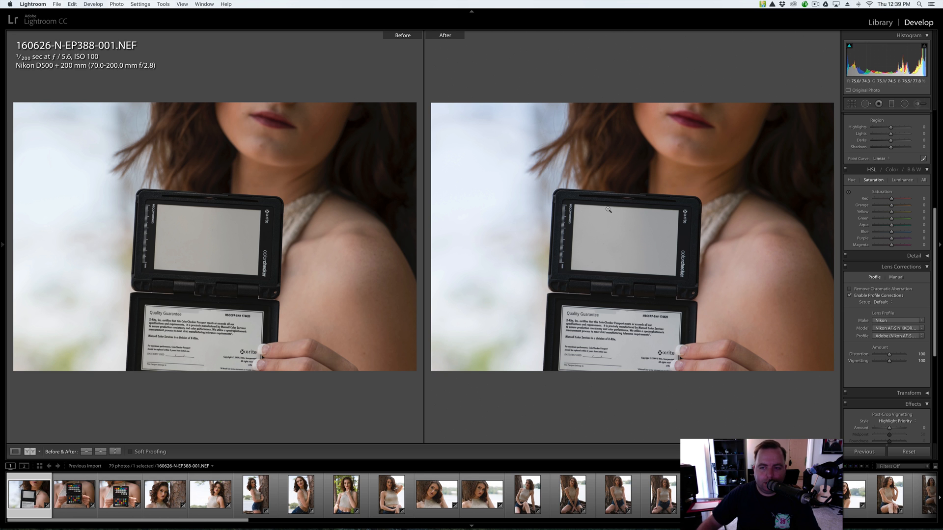
Step through the color checker shots and tree portraits in Before/After view.
click(73, 494)
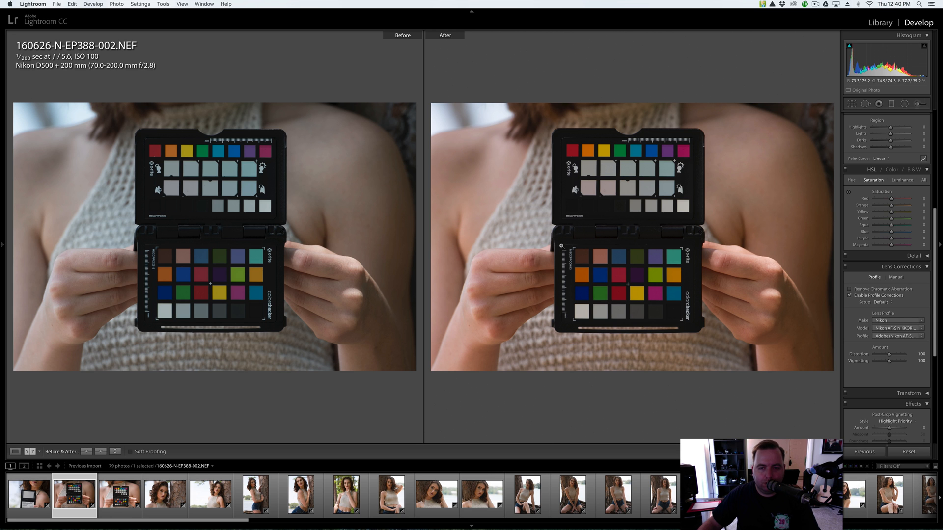
click(119, 494)
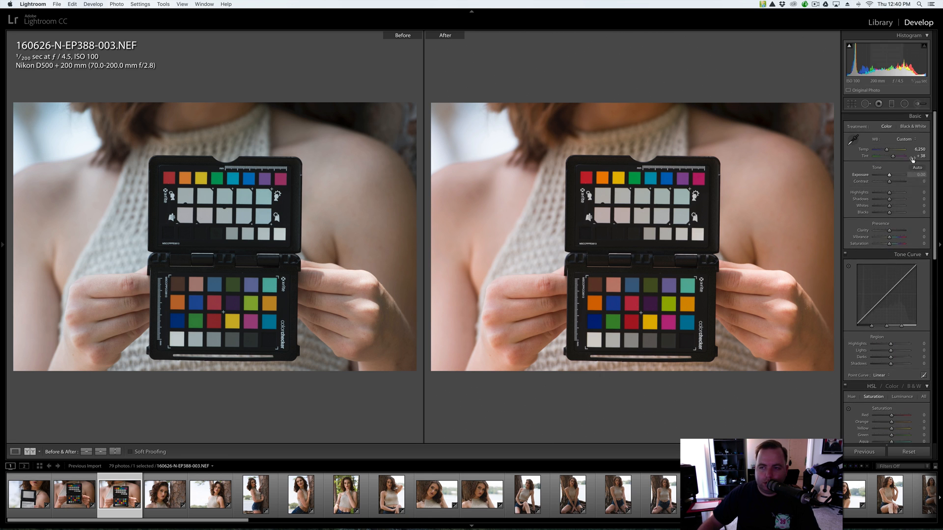
click(165, 493)
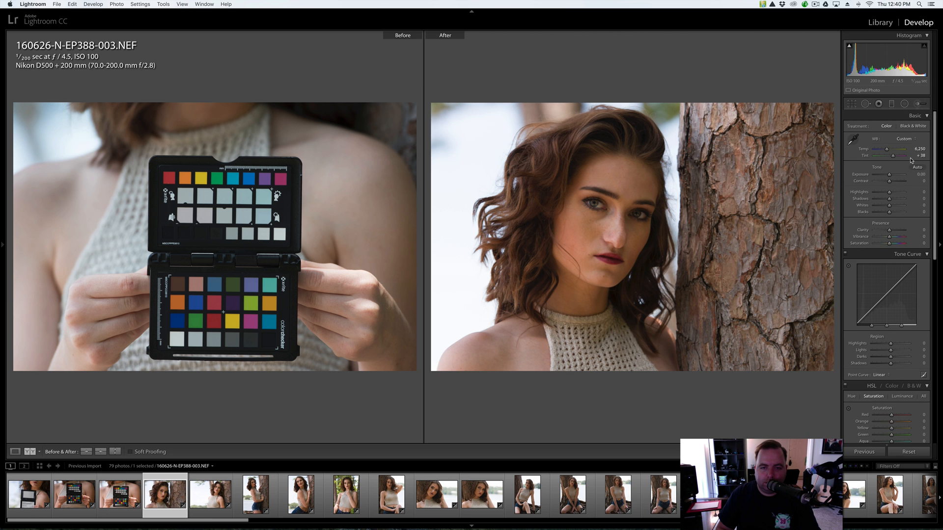
click(209, 494)
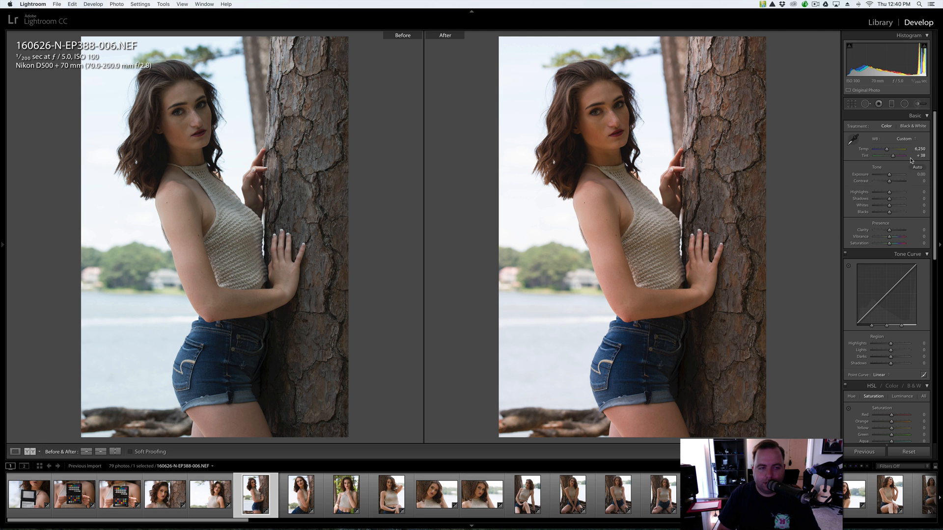
click(301, 495)
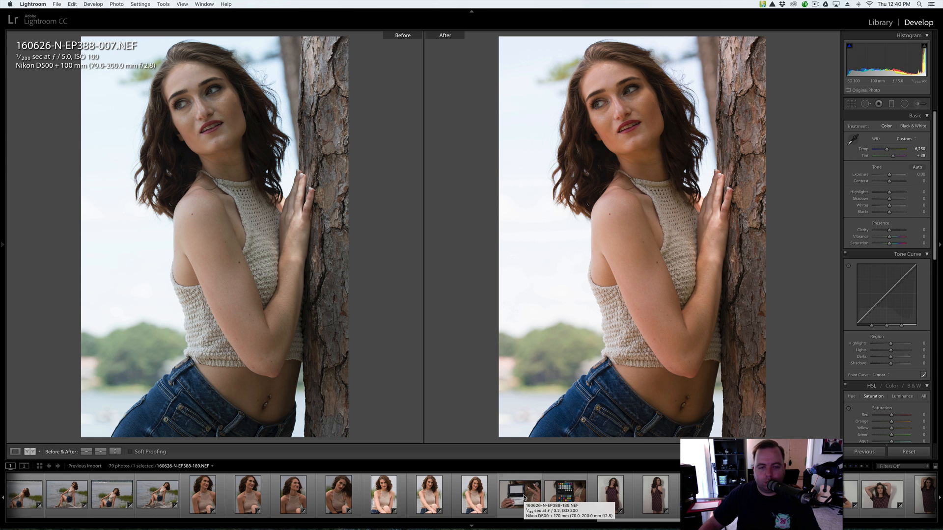
mouse_move(491, 503)
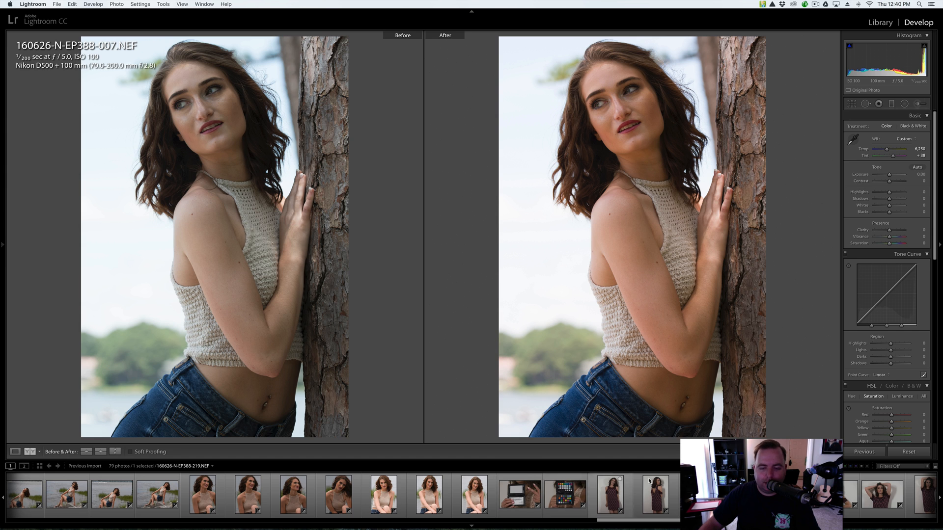
Set the indoor gray-card photo's white balance from its gray card (about 4,900, +29) and check its profile.
click(518, 494)
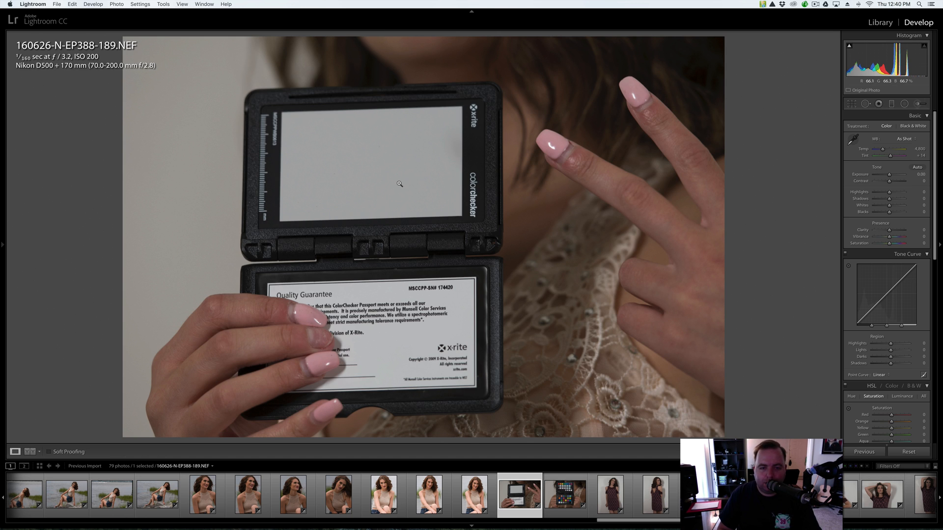
click(470, 494)
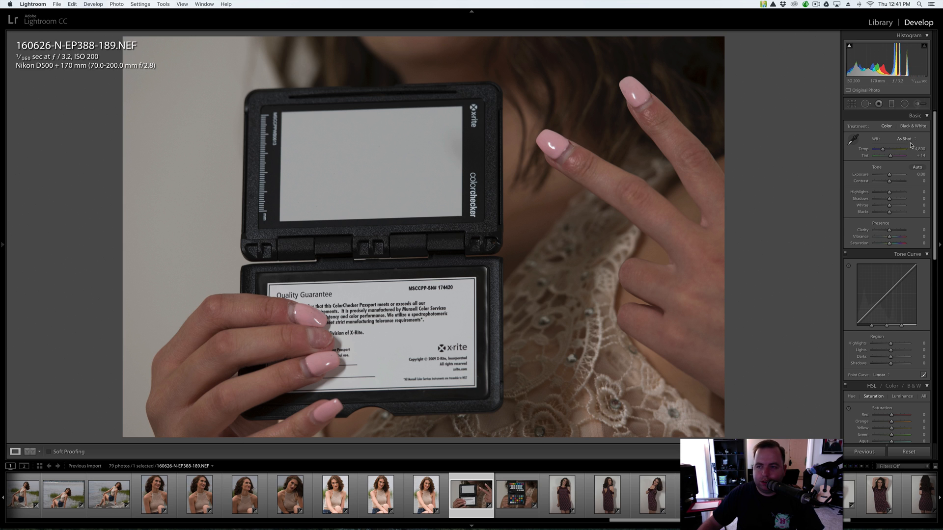
mouse_move(889, 236)
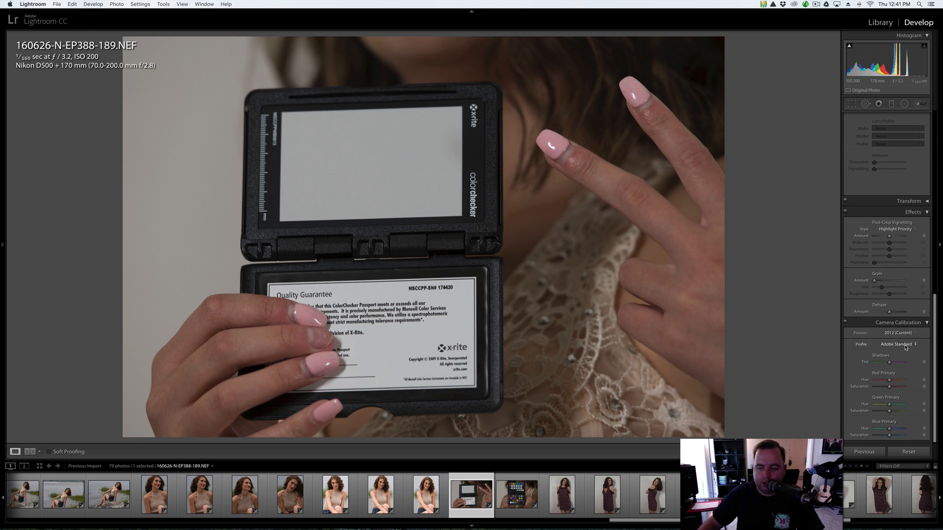
click(895, 344)
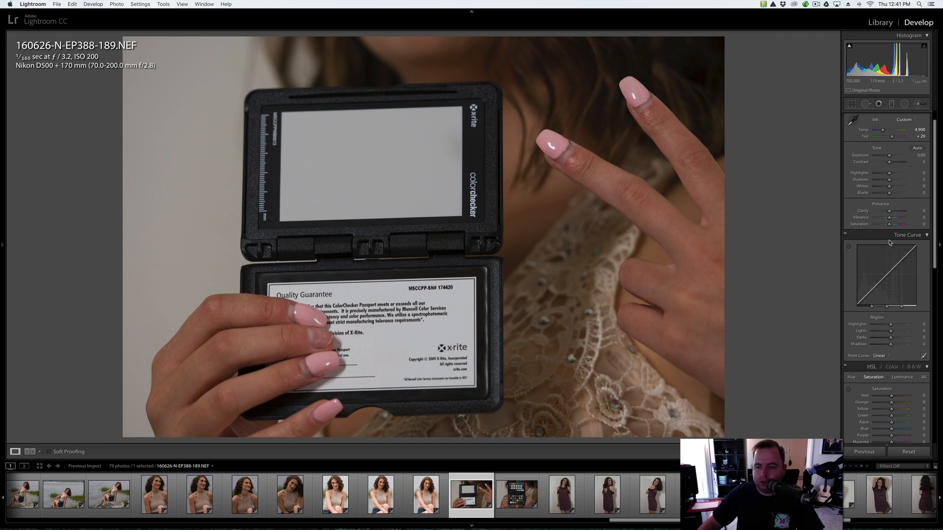
scroll(down, 3)
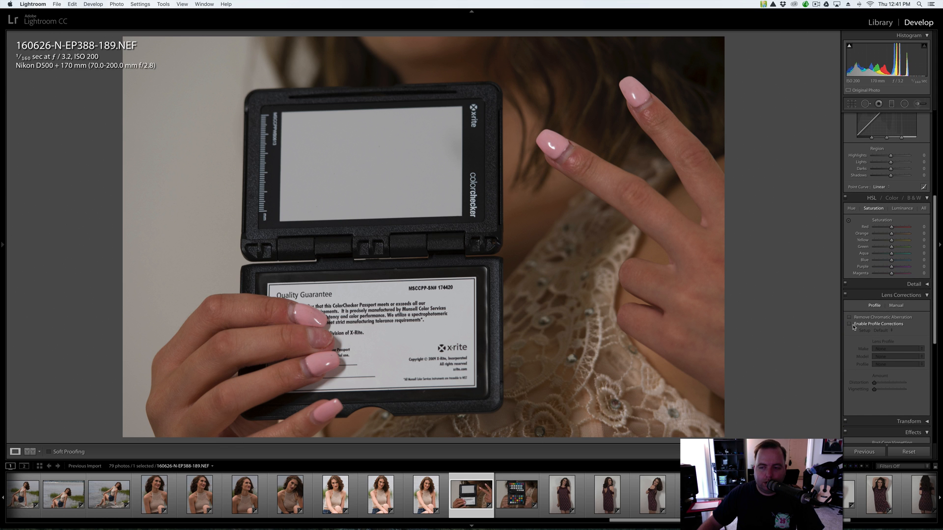
Enable lens profile corrections on the indoor gray-card photo and sync to the 18 indoor photos.
click(848, 324)
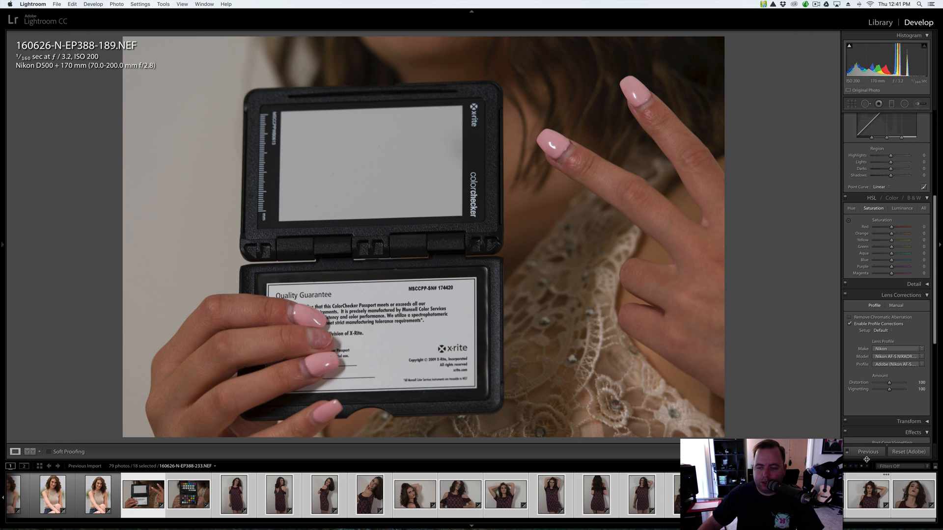
click(866, 452)
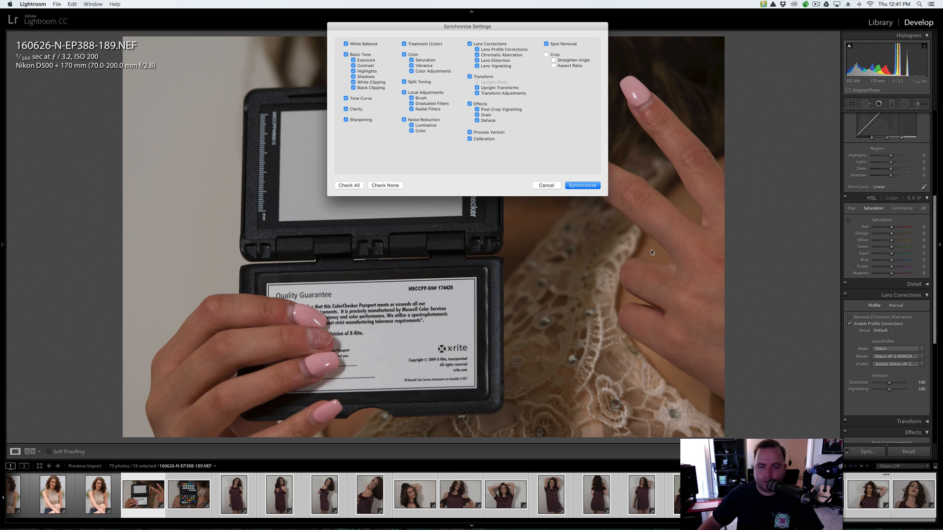
click(581, 185)
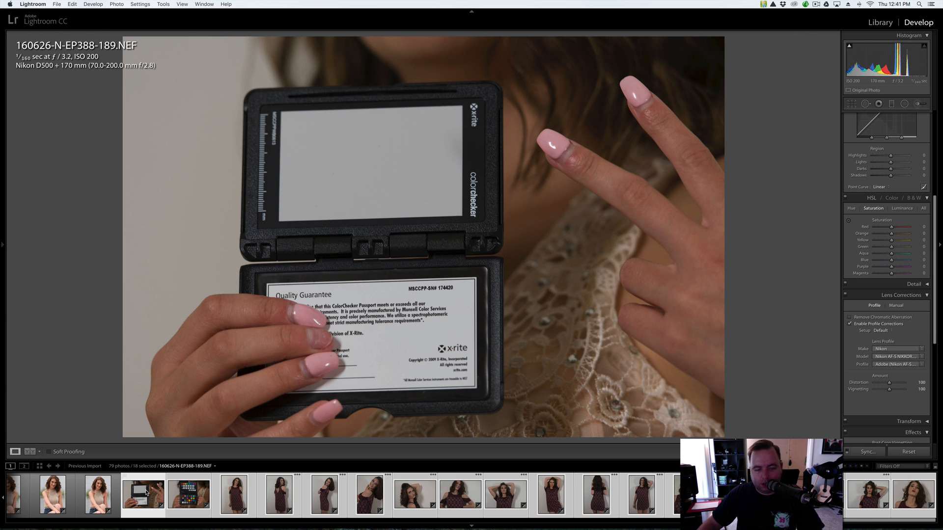
click(142, 494)
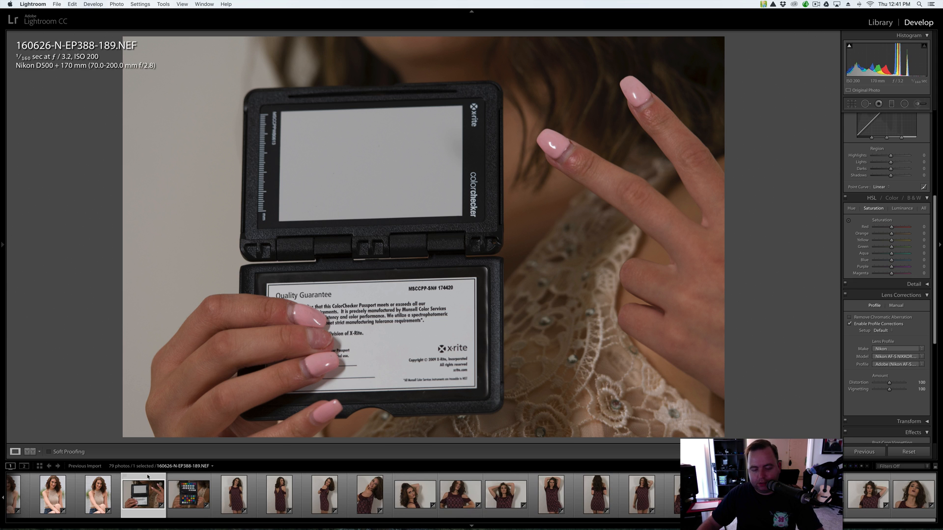
Compare the indoor color checker and dress portraits before and after, up to the smiling close-up.
click(32, 452)
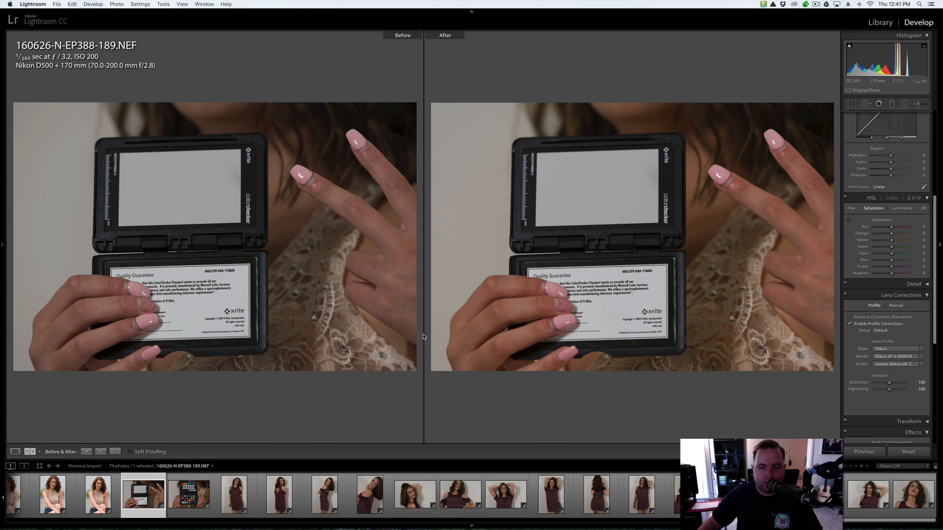
click(188, 495)
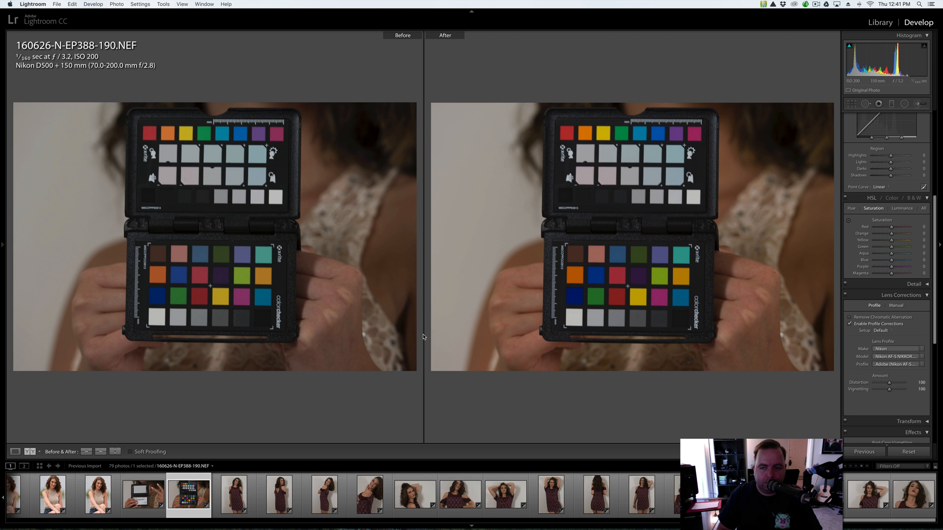
click(235, 495)
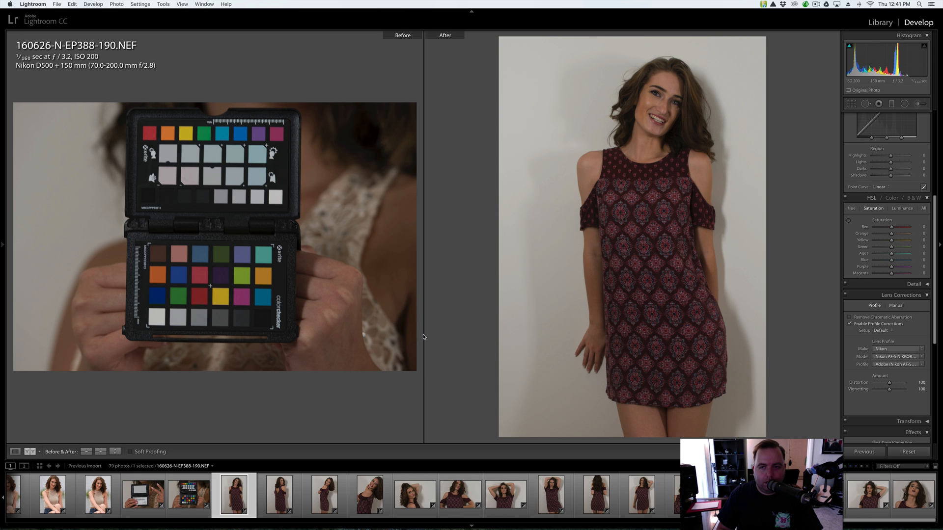
click(471, 495)
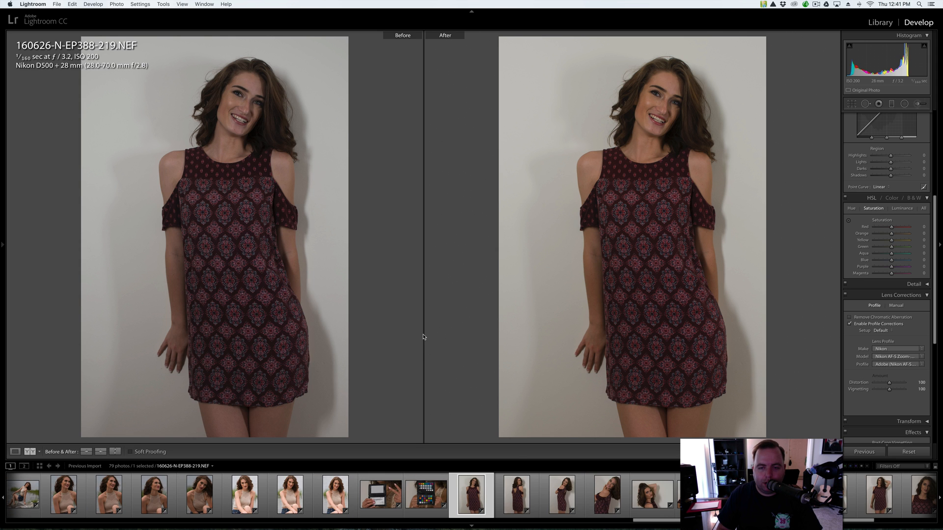
click(515, 495)
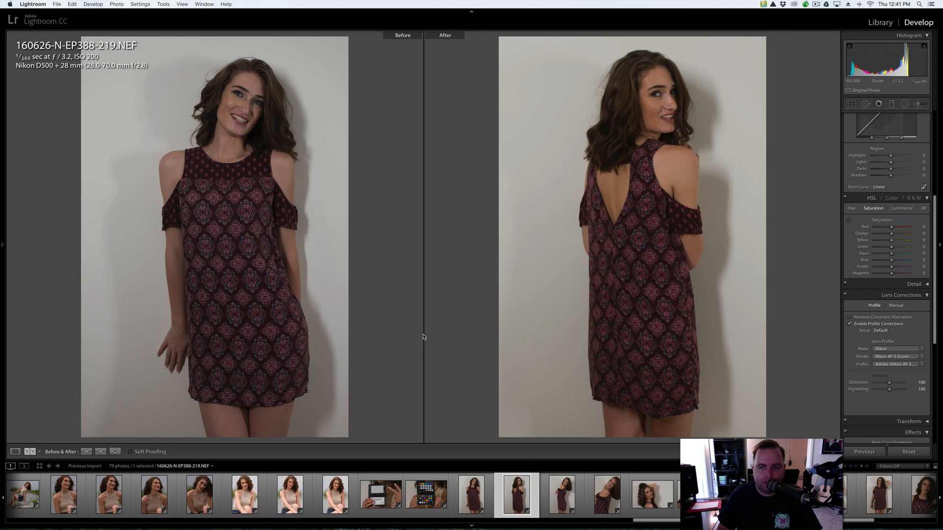
click(561, 494)
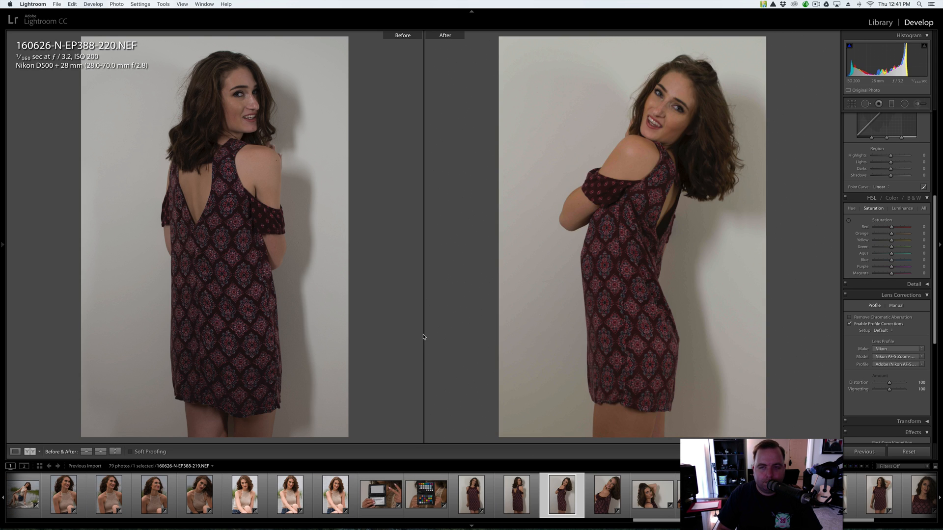
click(606, 494)
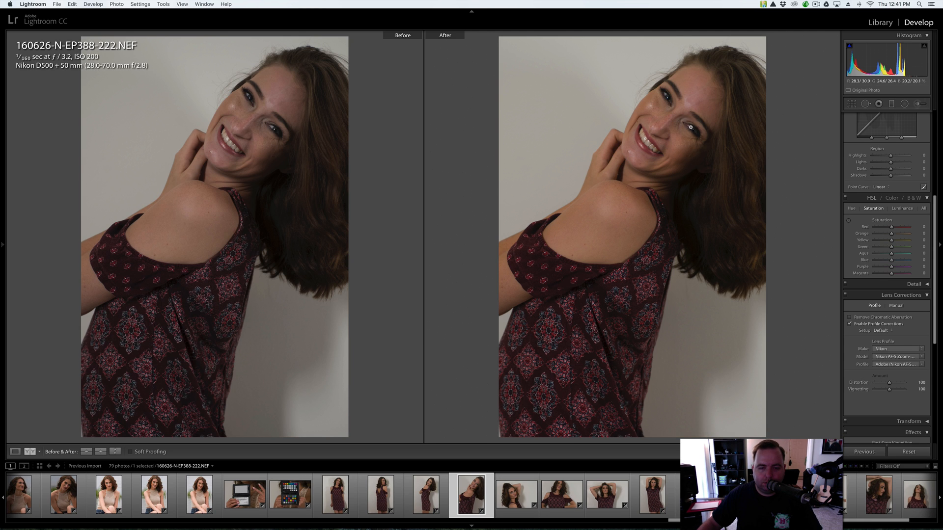
mouse_move(617, 312)
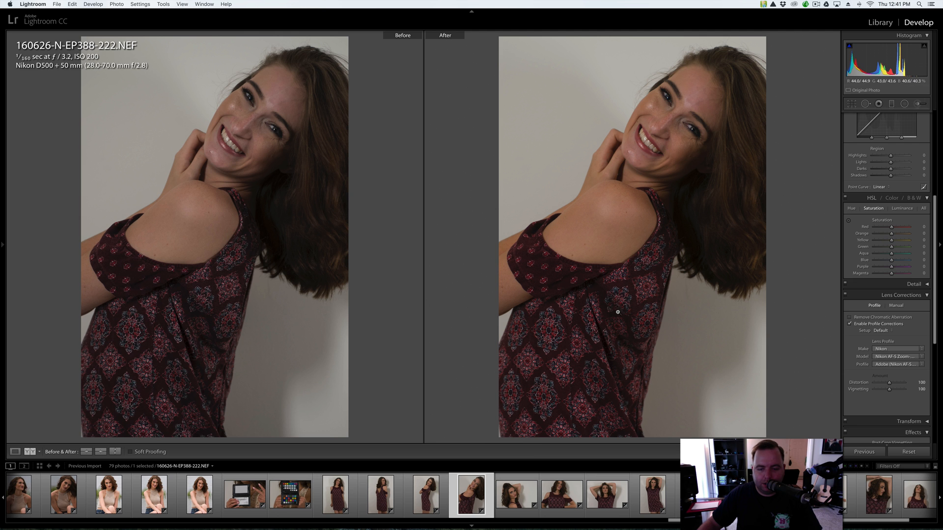